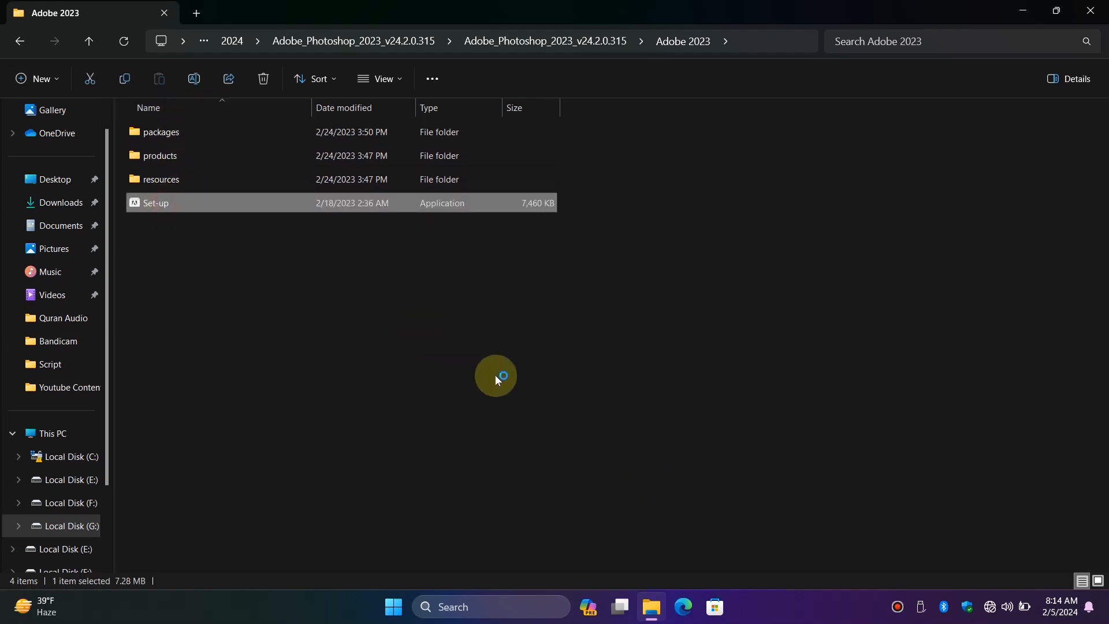
Run the Photoshop 2023 Set-up with default options, ending at the Error Code 195 failure message.
{"action": "double_click", "coordinate": [154, 202]}
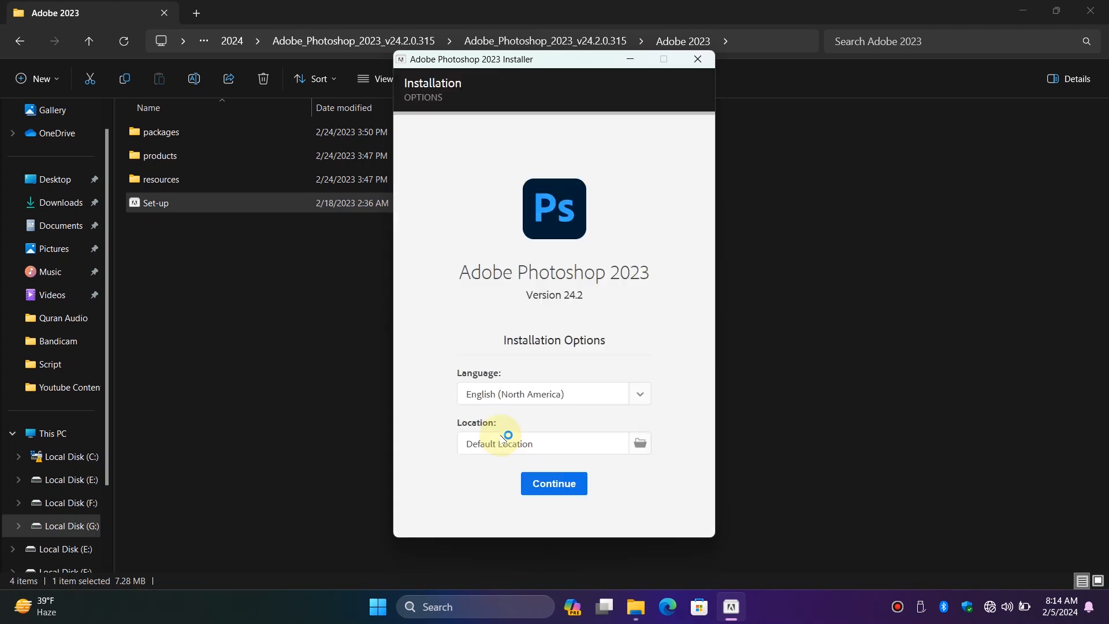
{"action": "left_click", "coordinate": [555, 483]}
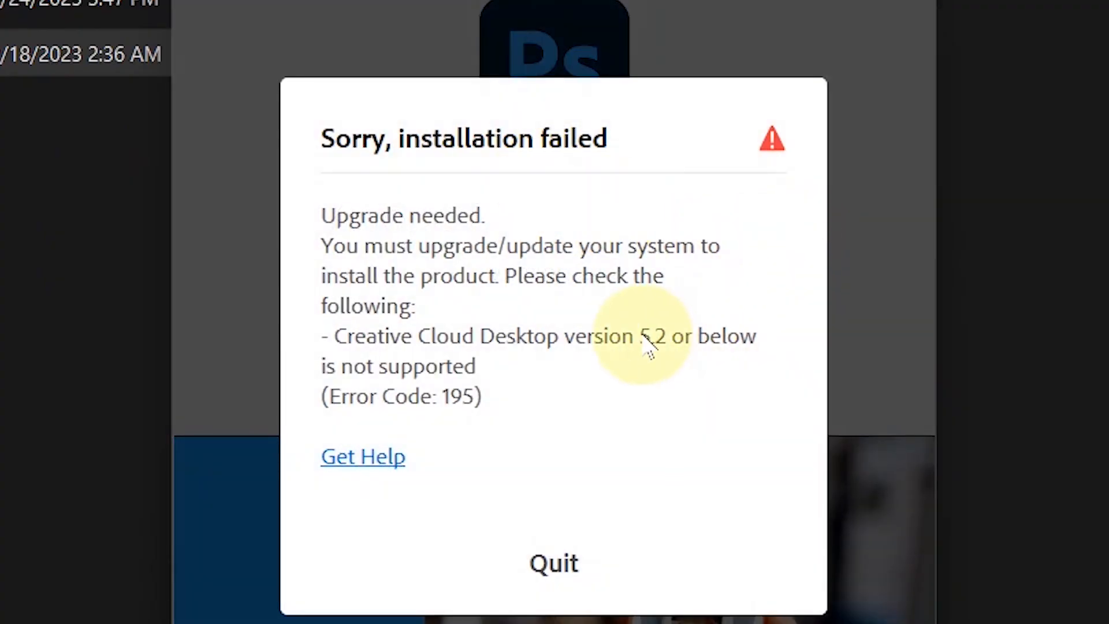
{"action": "mouse_move", "coordinate": [452, 308]}
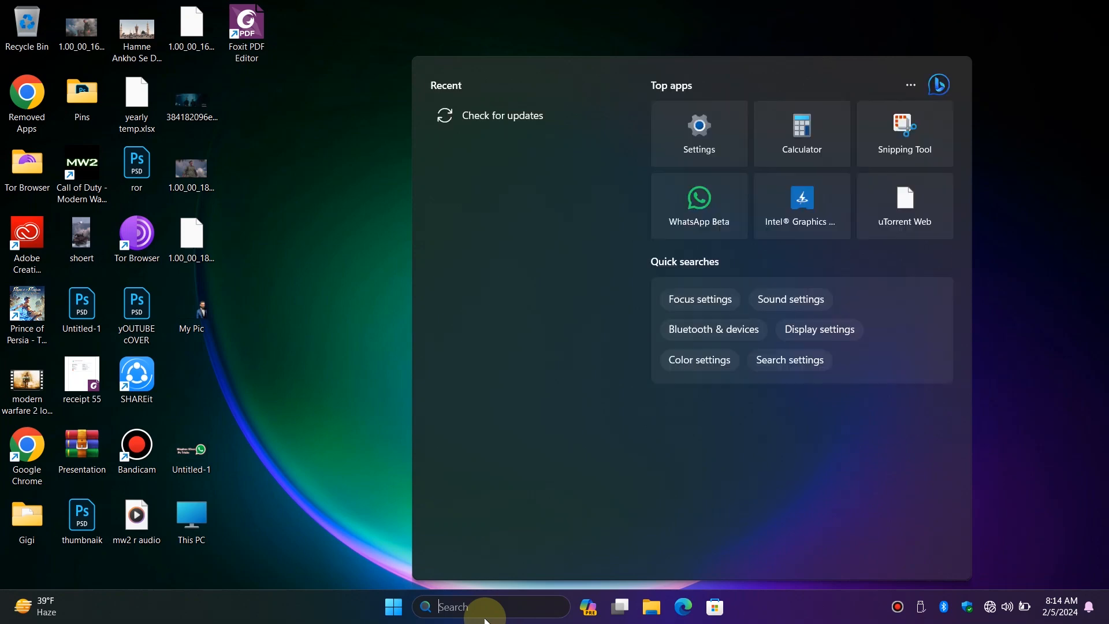
Reach the installed-programs list in Control Panel via the search box and category view.
{"action": "type", "text": "control Panel"}
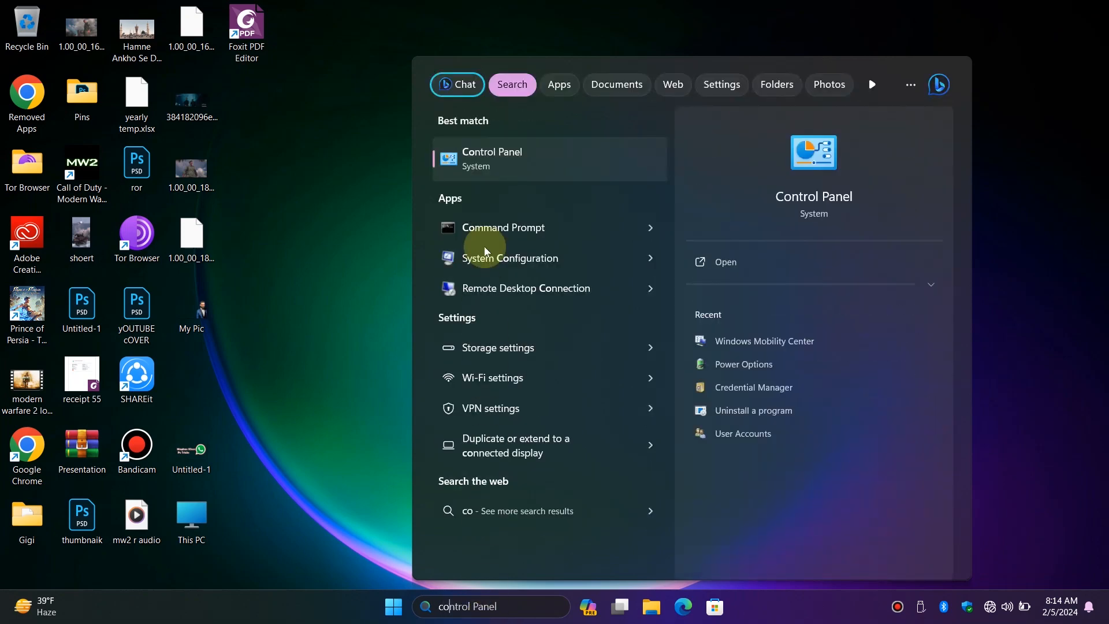
{"action": "left_click", "coordinate": [492, 159]}
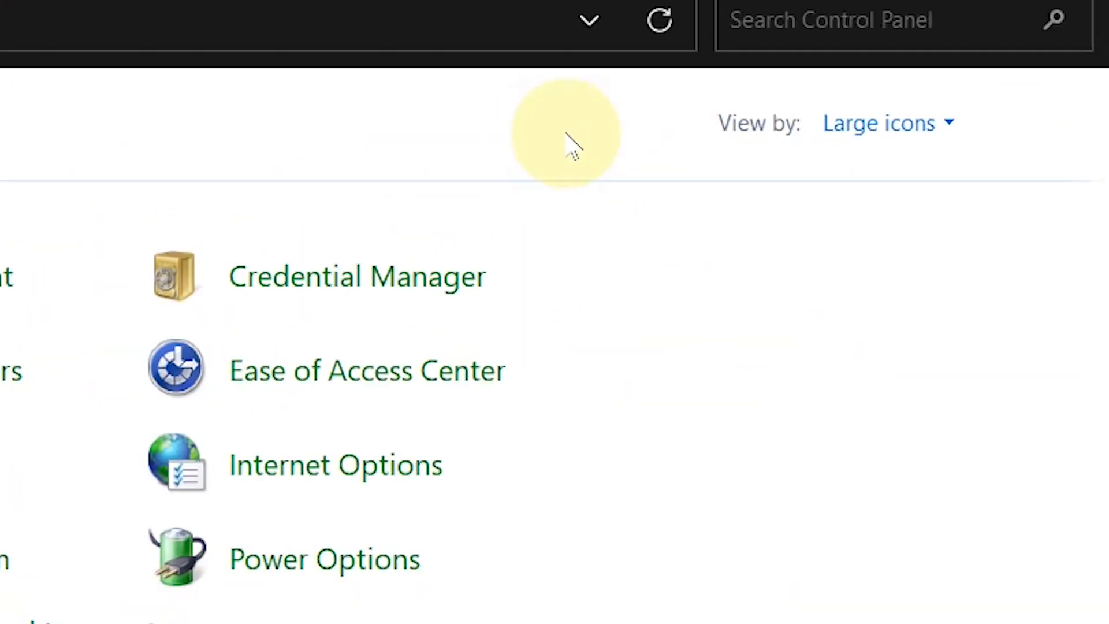
{"action": "left_click", "coordinate": [915, 171]}
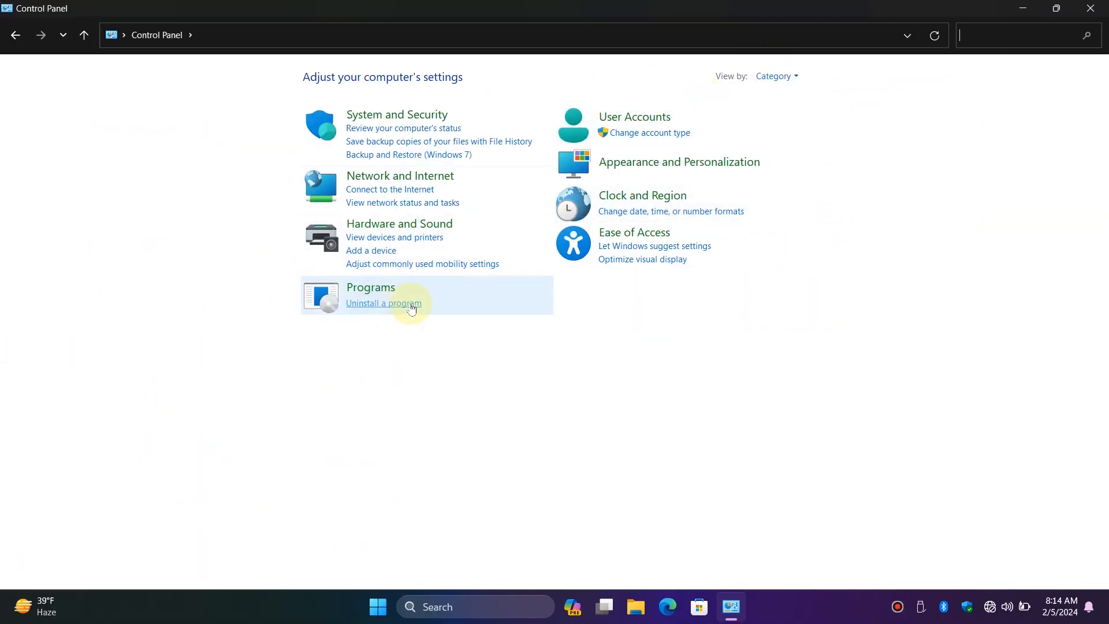
{"action": "left_click", "coordinate": [382, 303]}
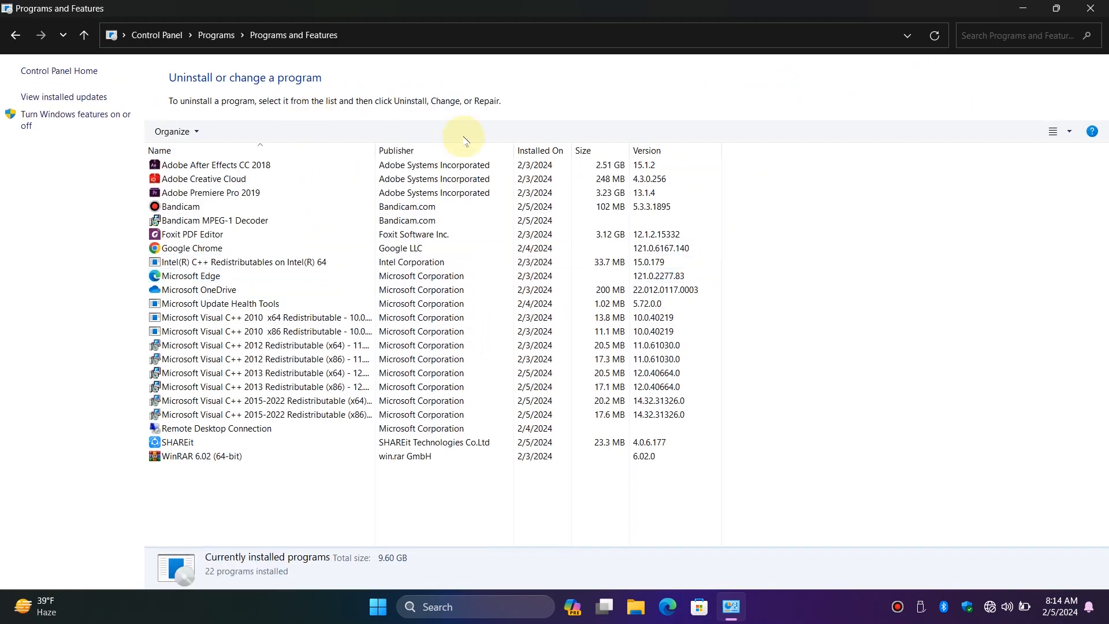
Attempt to uninstall Adobe Creative Cloud, then dismiss the couldn't-uninstall message.
{"action": "left_click", "coordinate": [203, 178]}
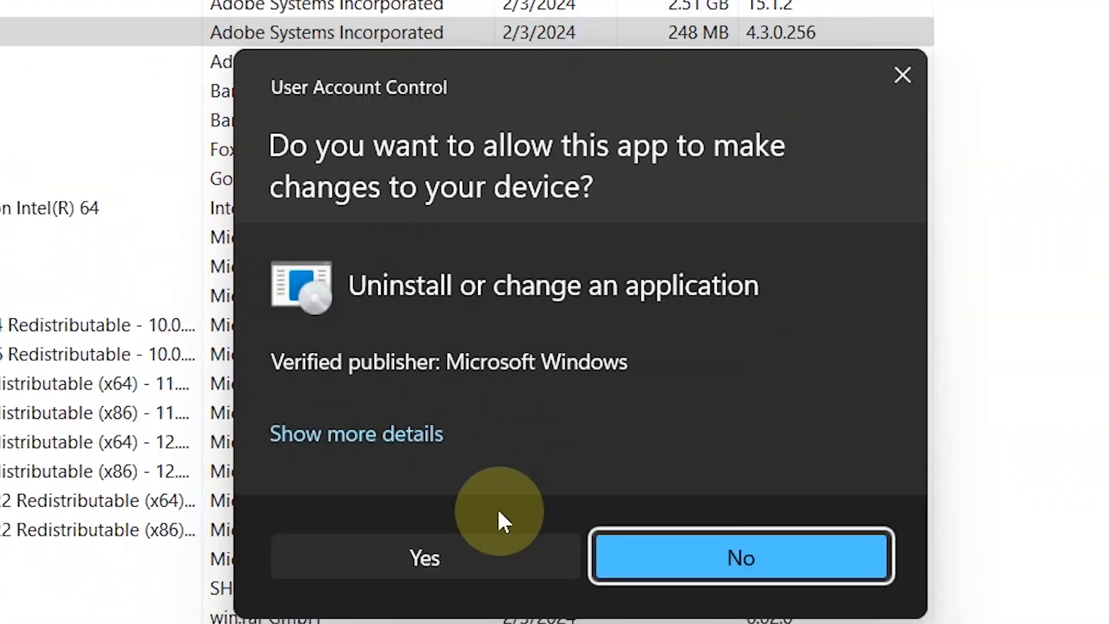
{"action": "left_click", "coordinate": [424, 558]}
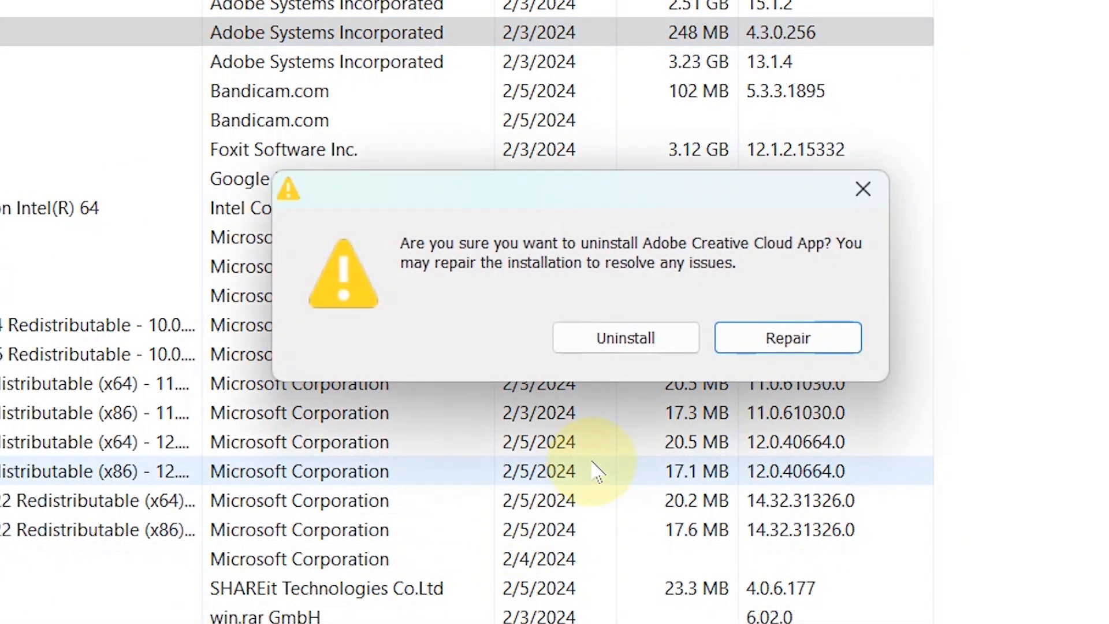
{"action": "left_click", "coordinate": [625, 337]}
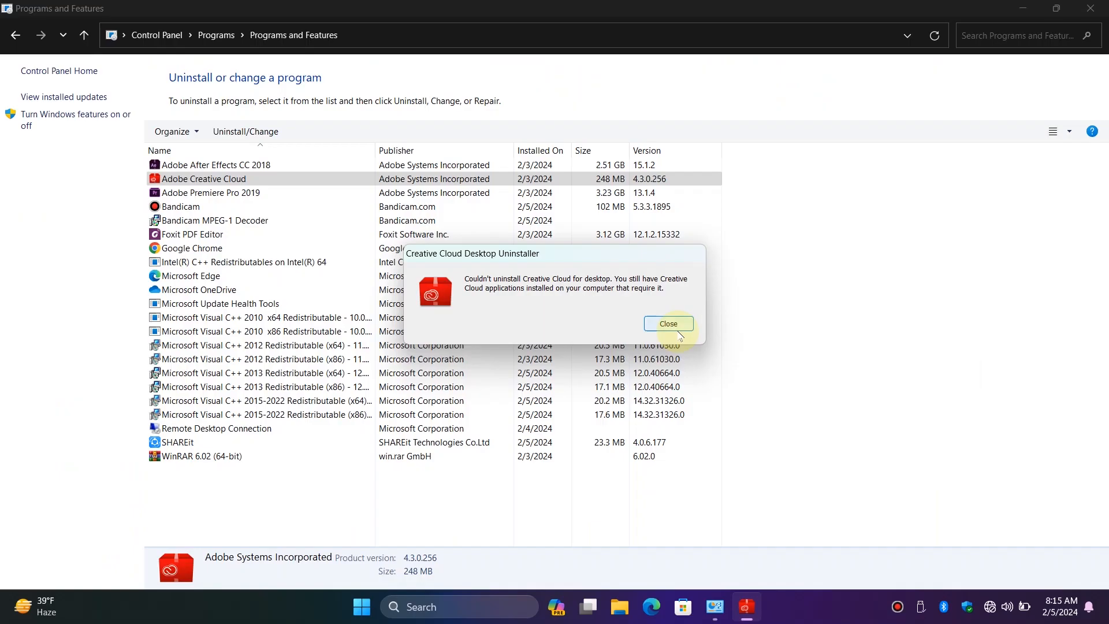
{"action": "left_click", "coordinate": [668, 323]}
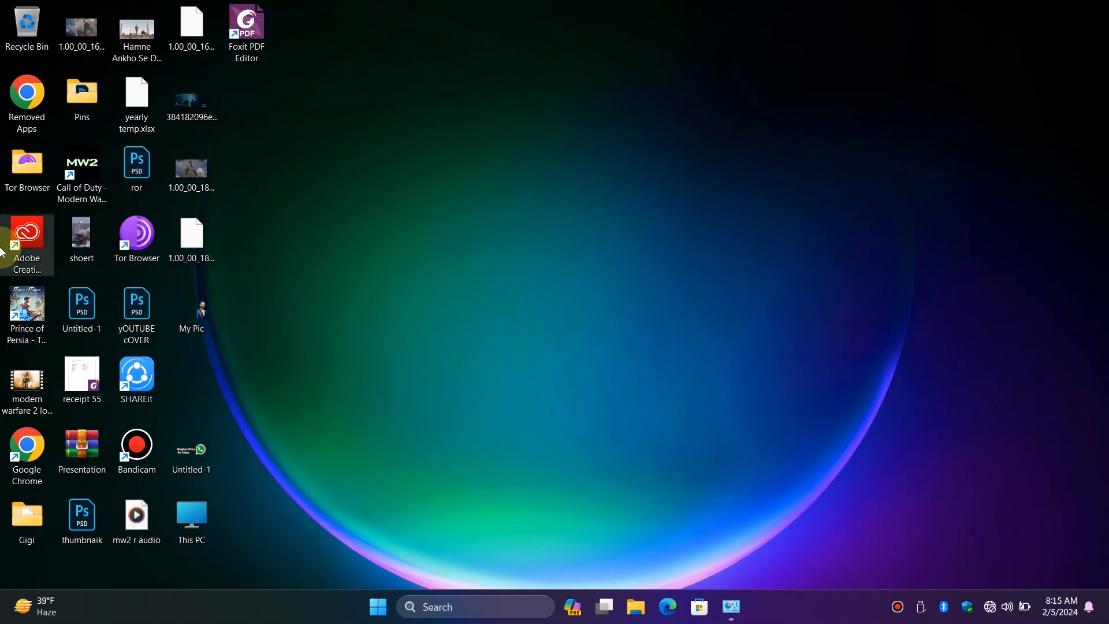
Locate the Creative Cloud shortcut and follow it to its actual folder under Program Files (x86).
{"action": "right_click", "coordinate": [23, 242]}
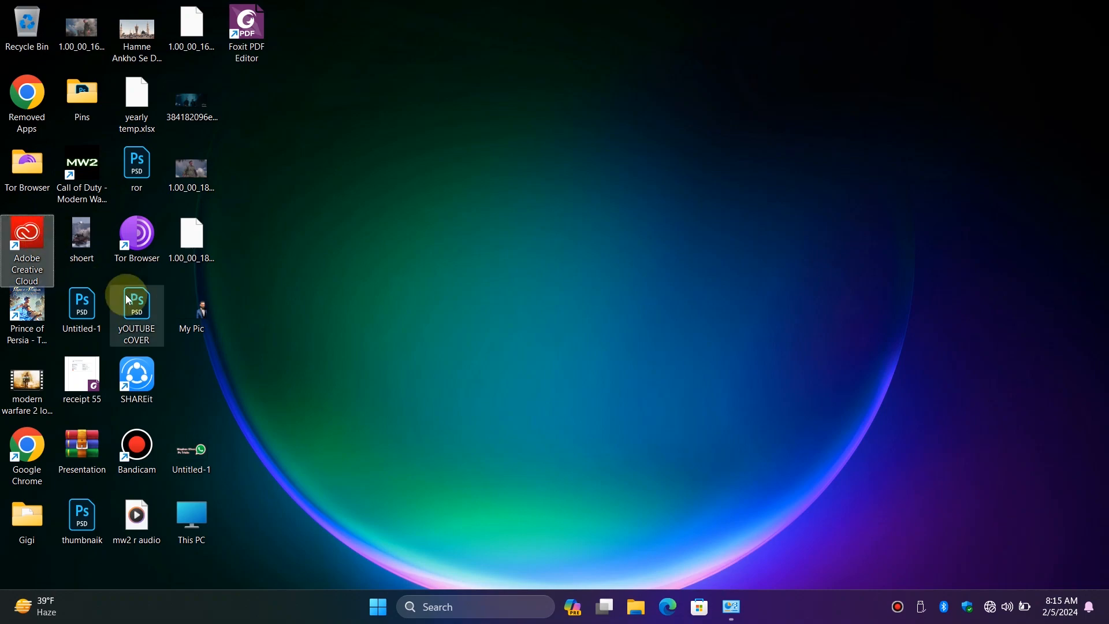
{"action": "right_click", "coordinate": [137, 307]}
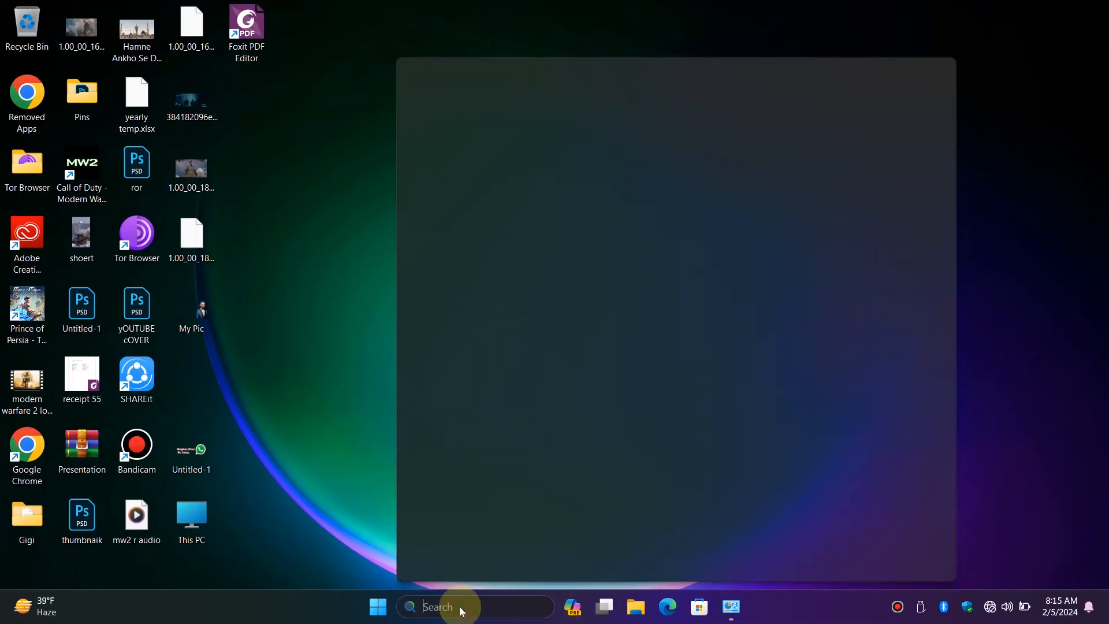
{"action": "type", "text": "crea"}
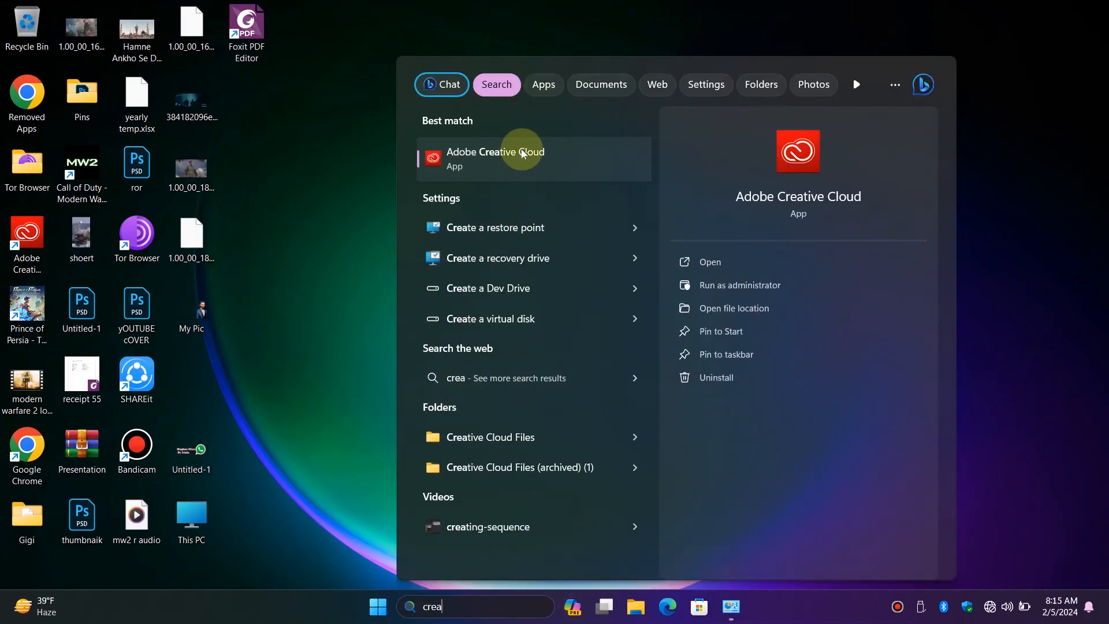
{"action": "mouse_move", "coordinate": [736, 319]}
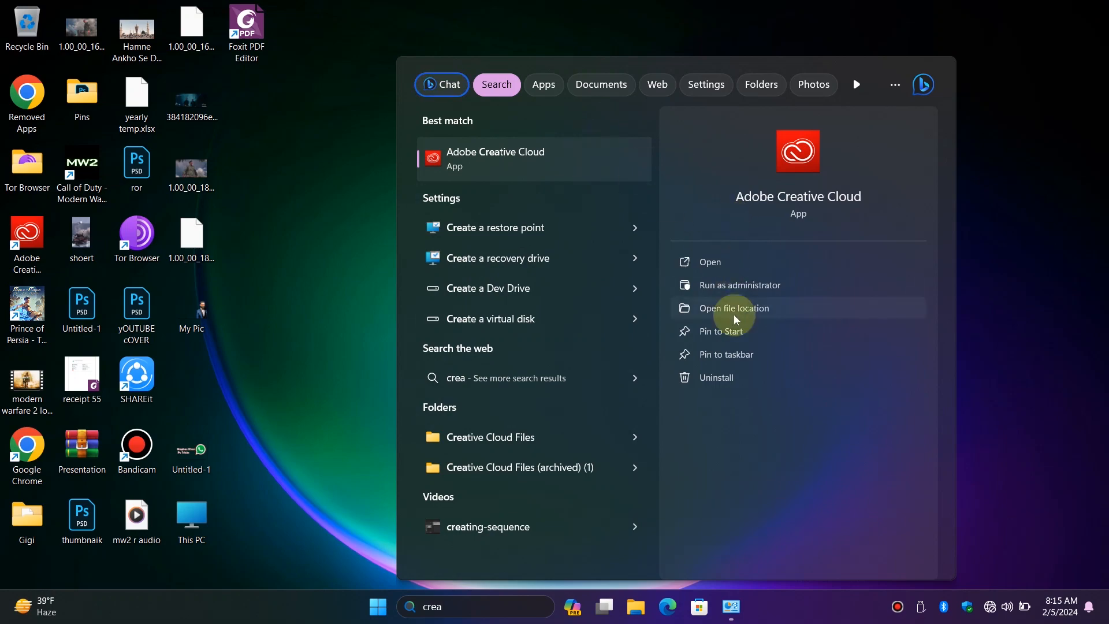
{"action": "left_click", "coordinate": [735, 307]}
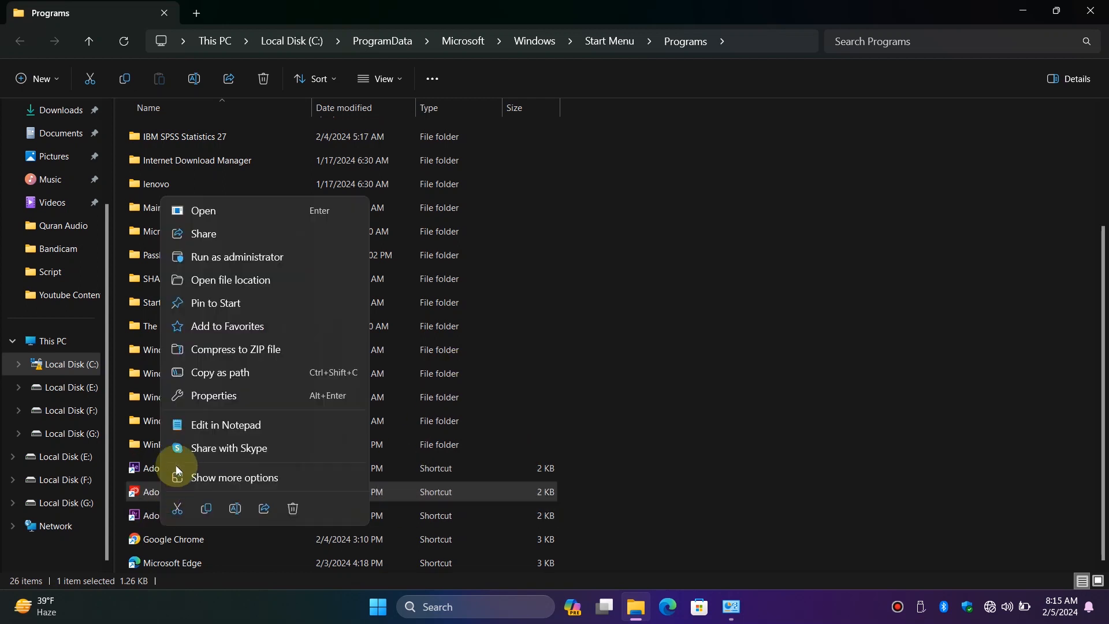
{"action": "left_click", "coordinate": [230, 280]}
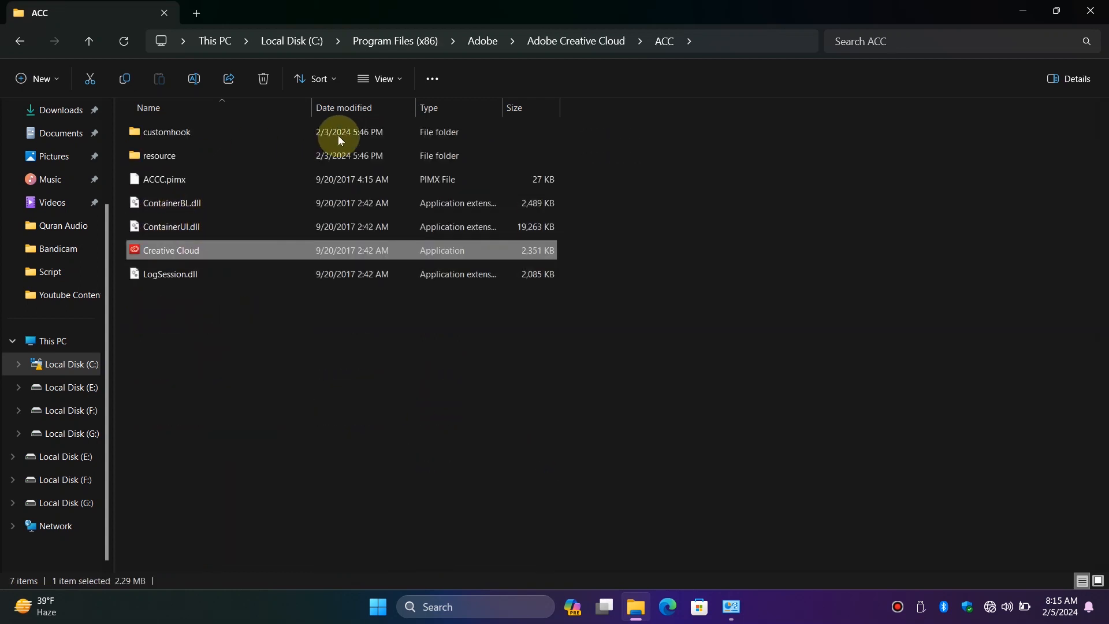
{"action": "mouse_move", "coordinate": [610, 101]}
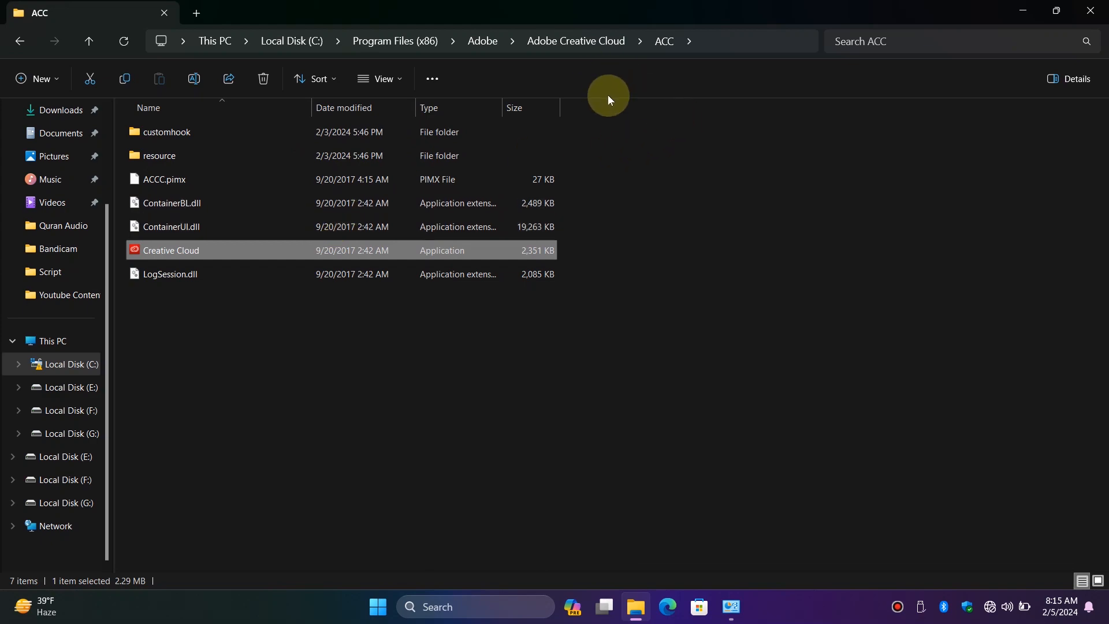
Permanently delete the Adobe Creative Cloud Experience folder, confirming the deletion.
{"action": "left_click", "coordinate": [482, 41]}
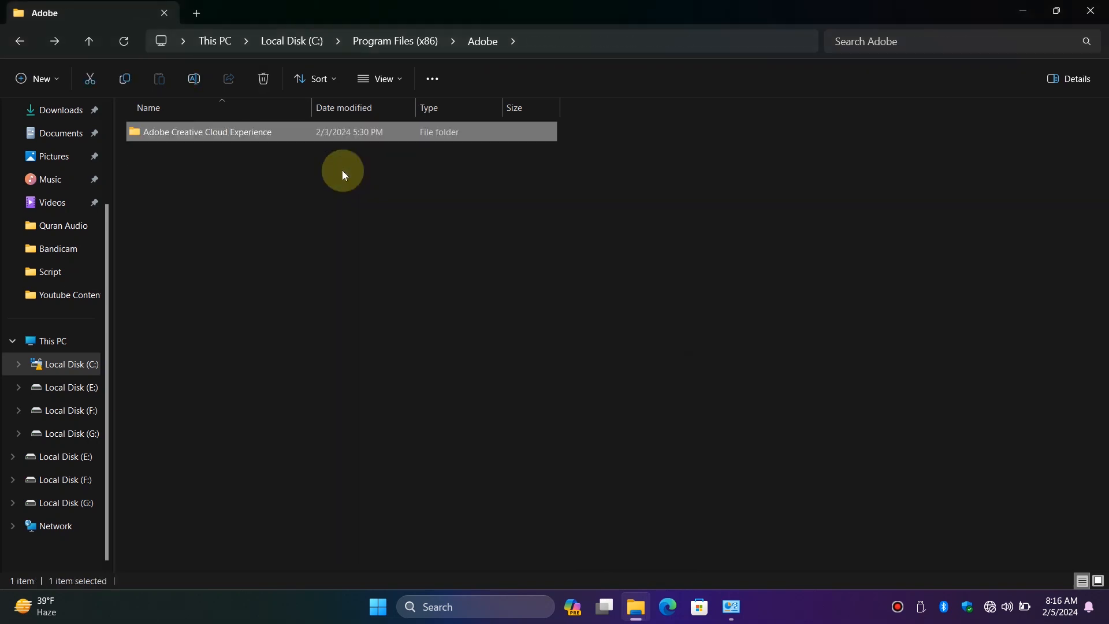
{"action": "left_click", "coordinate": [263, 79]}
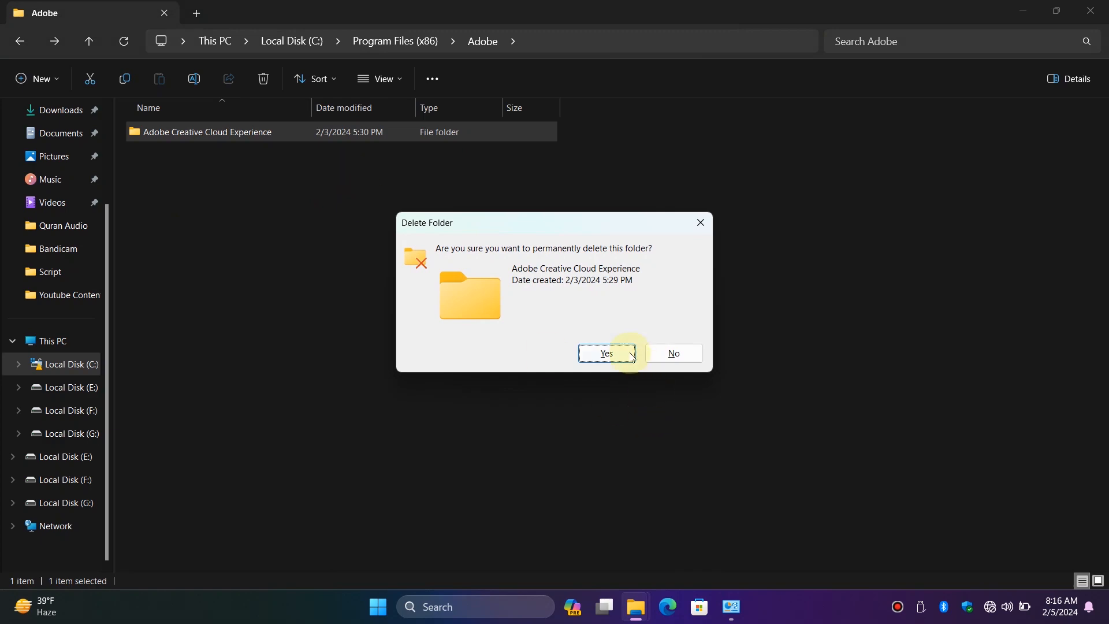
{"action": "left_click", "coordinate": [607, 354]}
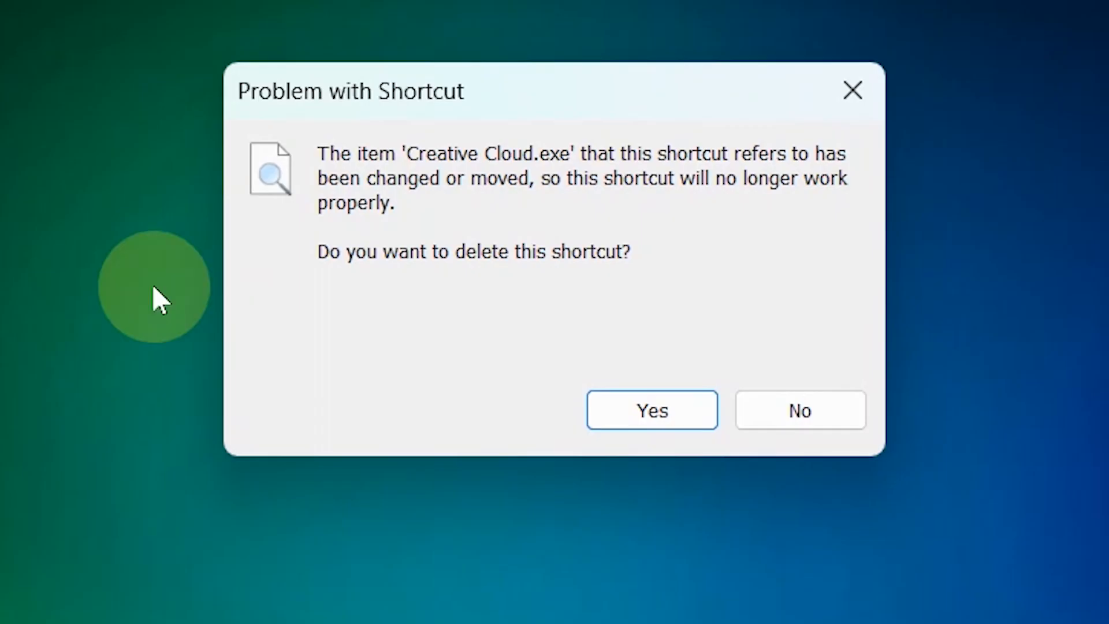
Delete the broken Creative Cloud shortcut and answer the removal prompt in the installed-programs list.
{"action": "left_click", "coordinate": [647, 409]}
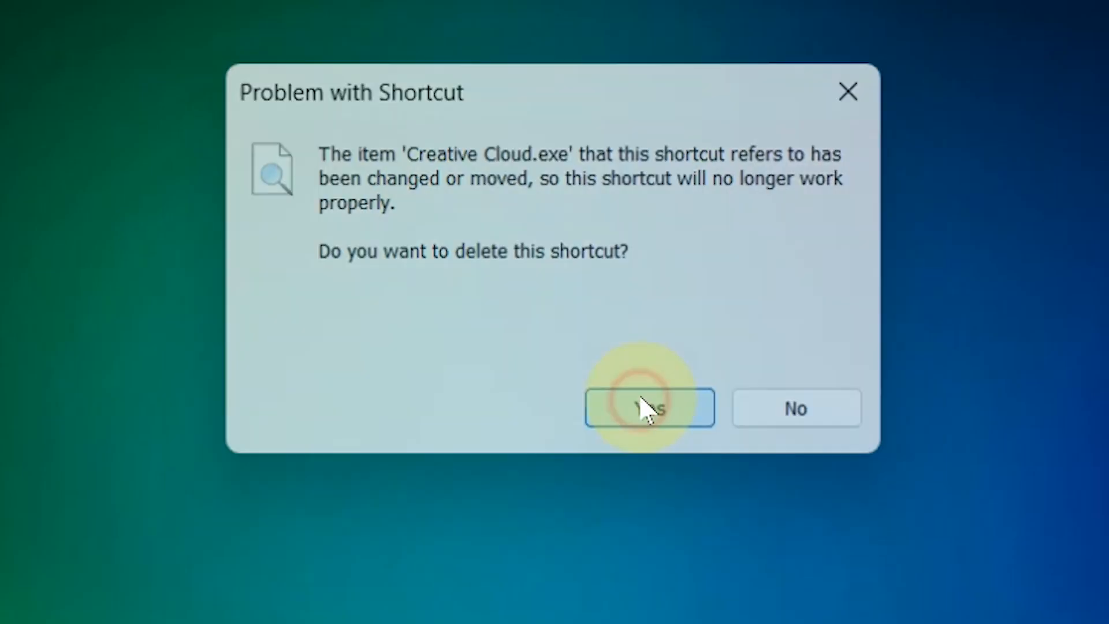
{"action": "left_click", "coordinate": [647, 408]}
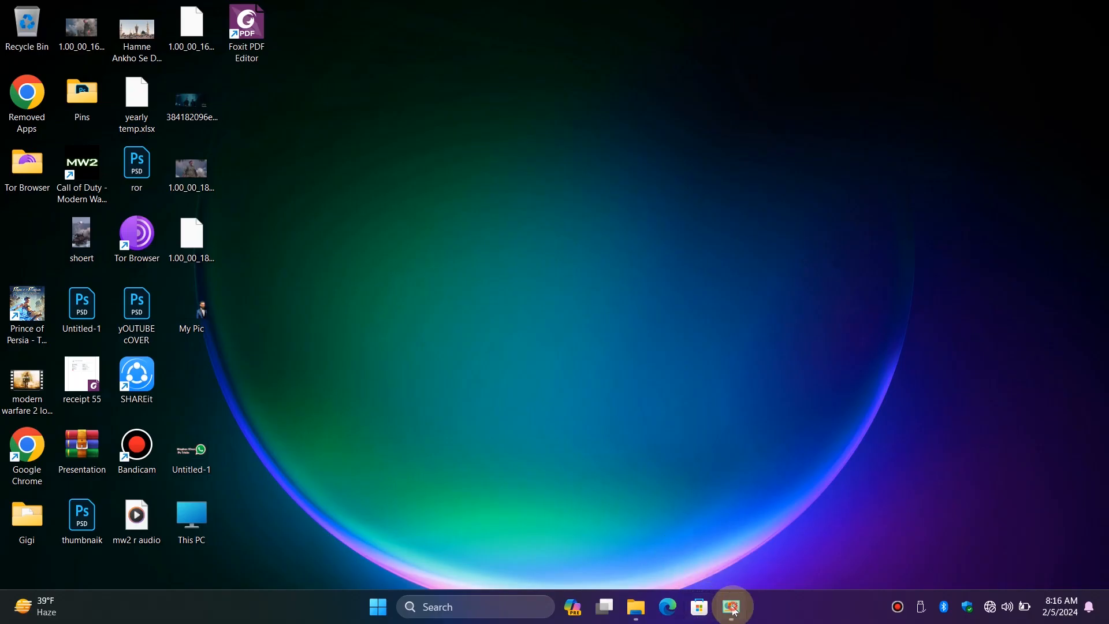
{"action": "left_click", "coordinate": [730, 607]}
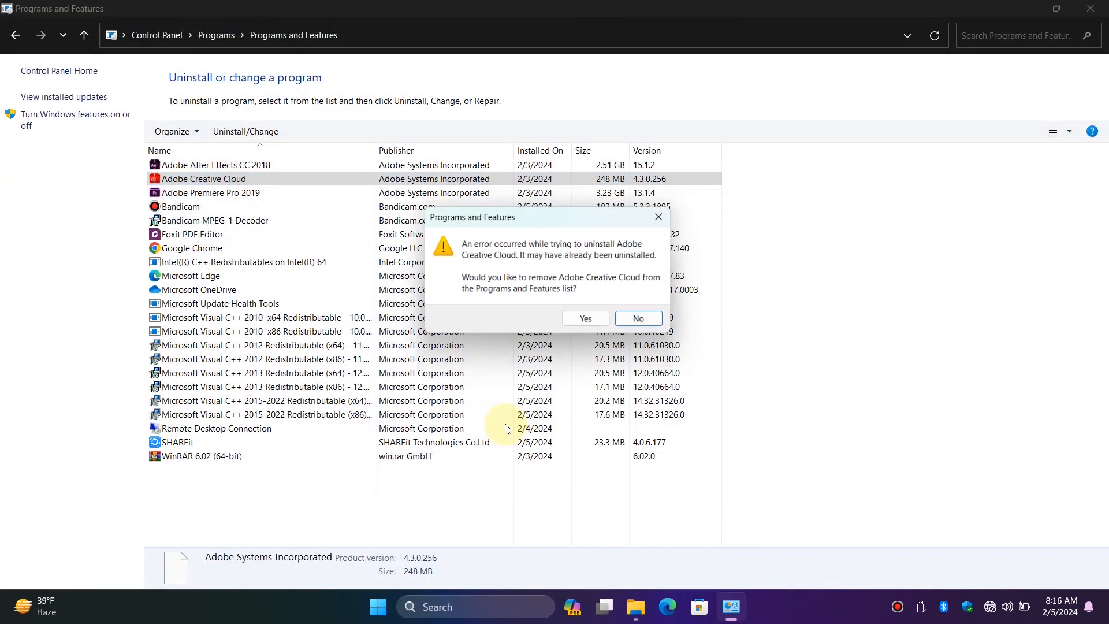
{"action": "left_click", "coordinate": [585, 319]}
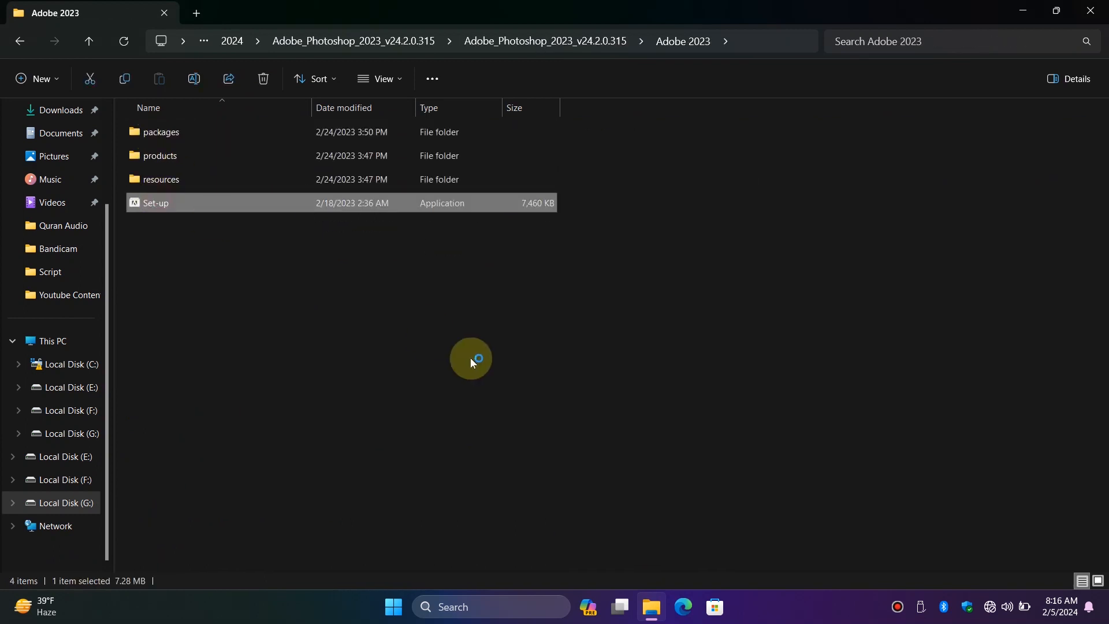
Rerun Set-up with default language and location through to Install Complete, then close it.
{"action": "double_click", "coordinate": [157, 203]}
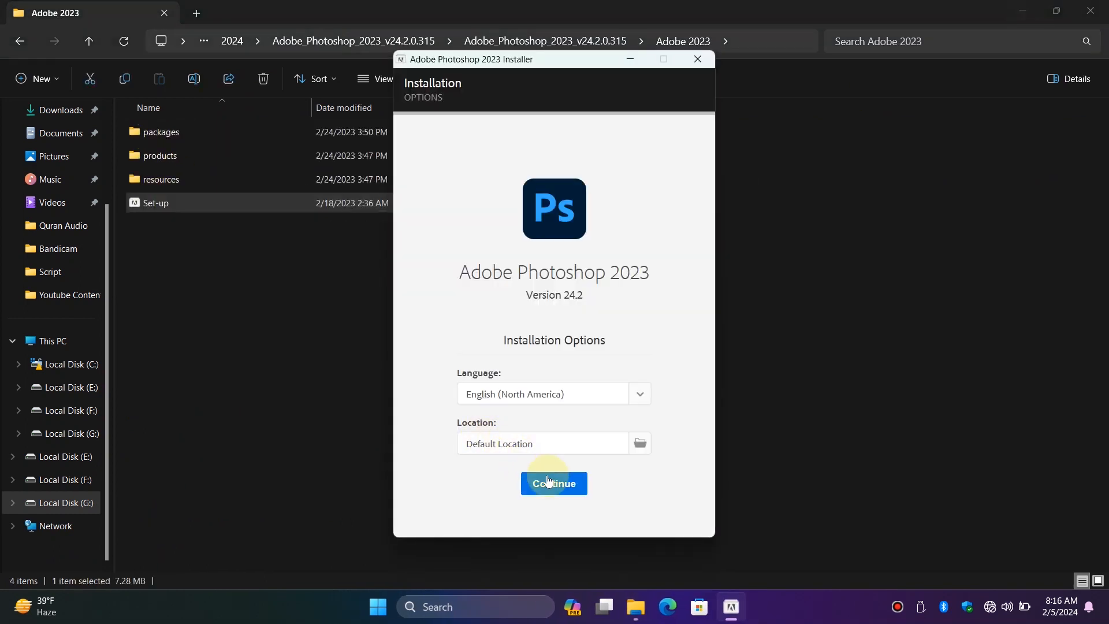
{"action": "left_click", "coordinate": [555, 483]}
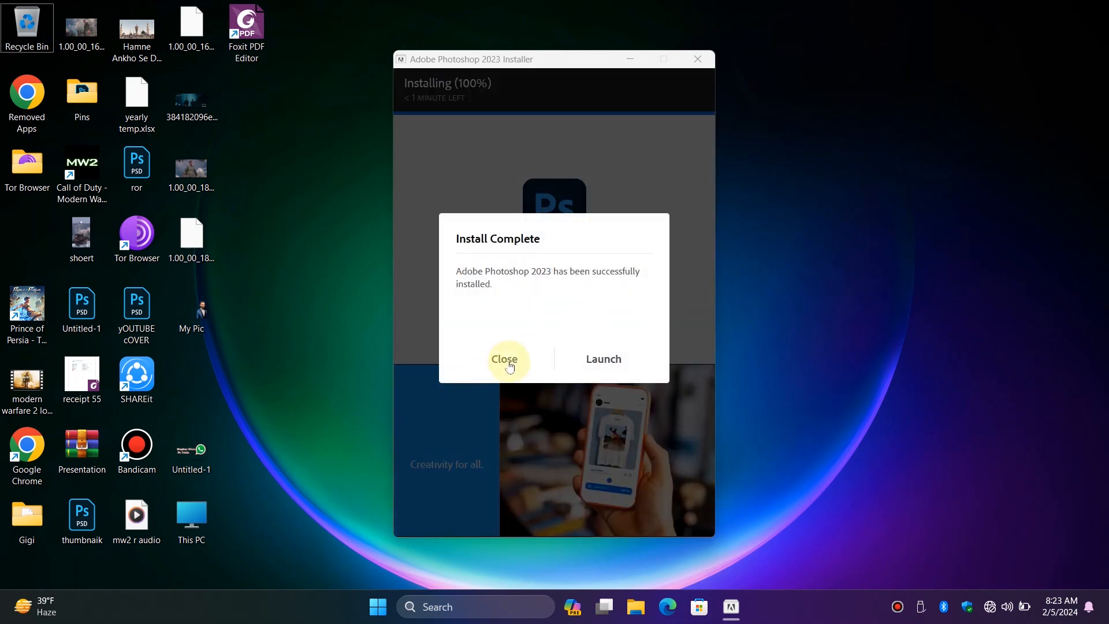
{"action": "left_click", "coordinate": [504, 358]}
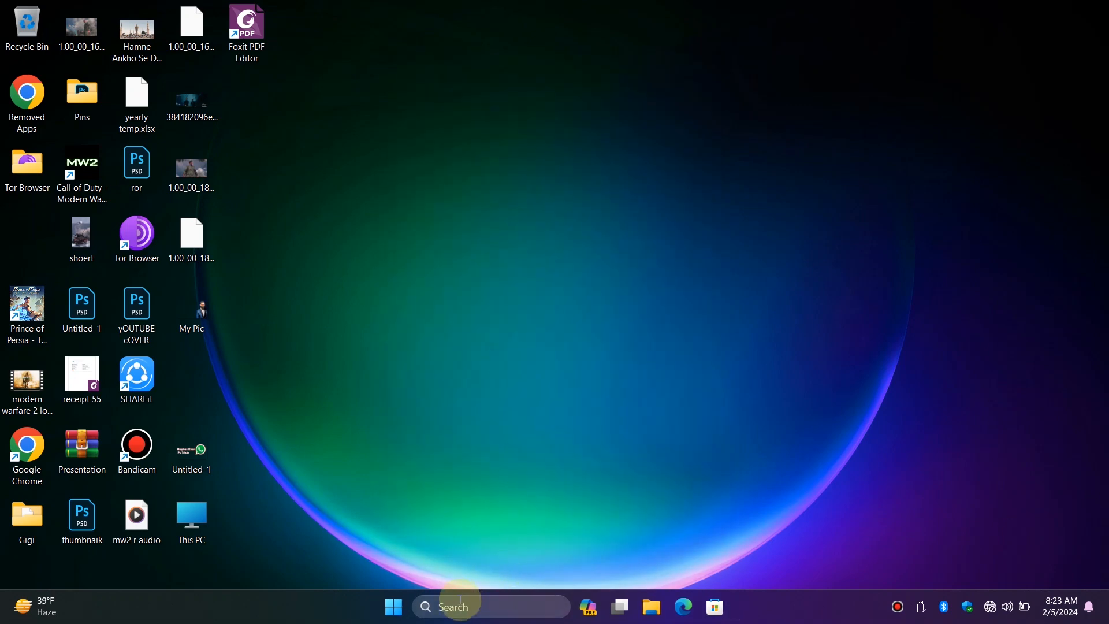
Create a new blank document in Photoshop and launch Neural Filters from the Filter menu.
{"action": "type", "text": "phone Link"}
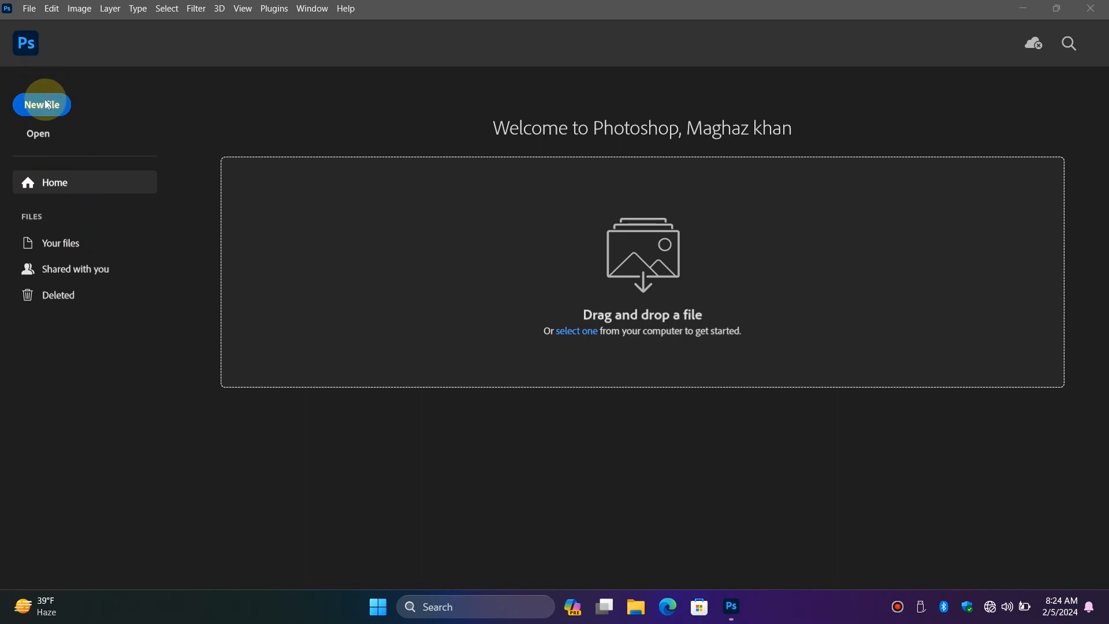
{"action": "left_click", "coordinate": [41, 104]}
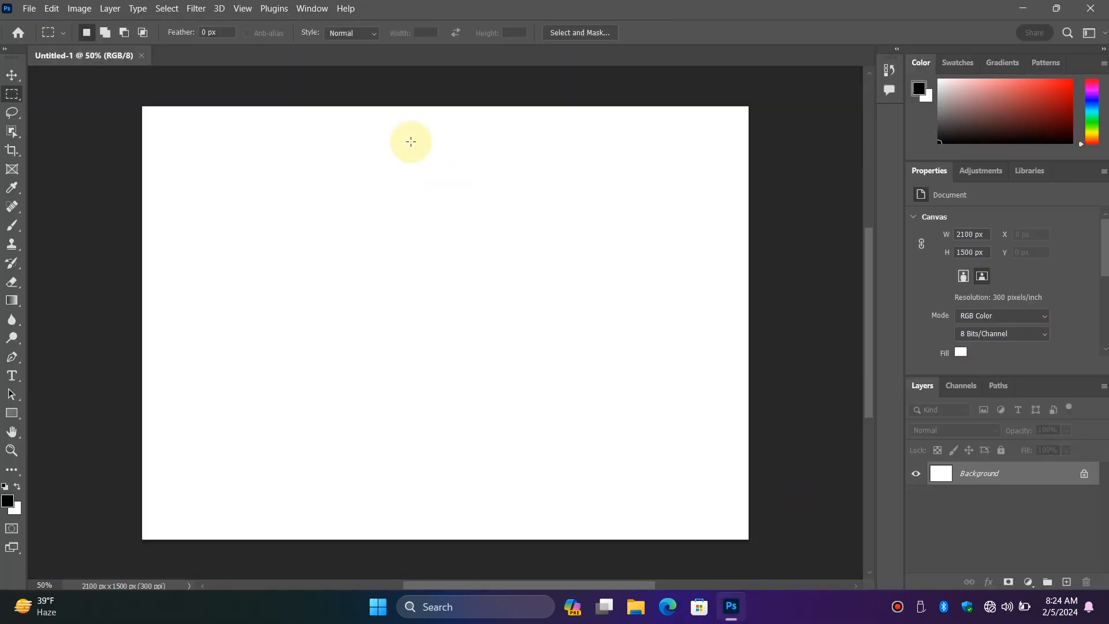
{"action": "left_click", "coordinate": [312, 9]}
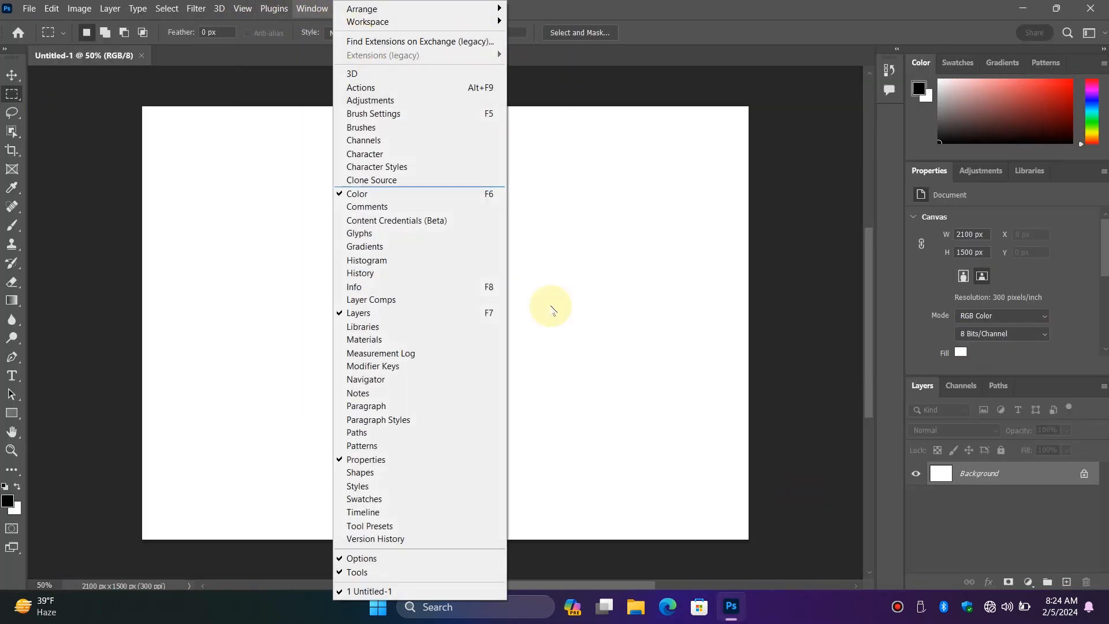
{"action": "left_click", "coordinate": [217, 8]}
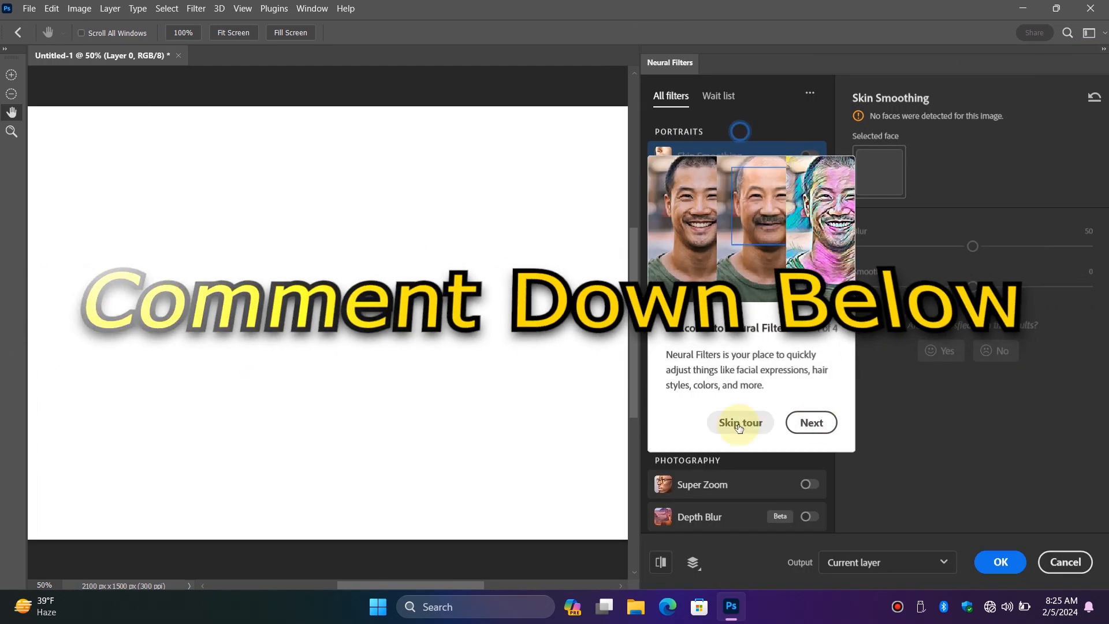
Skip the Neural Filters intro tour and view the Landscape Mixer filter's details.
{"action": "left_click", "coordinate": [739, 422]}
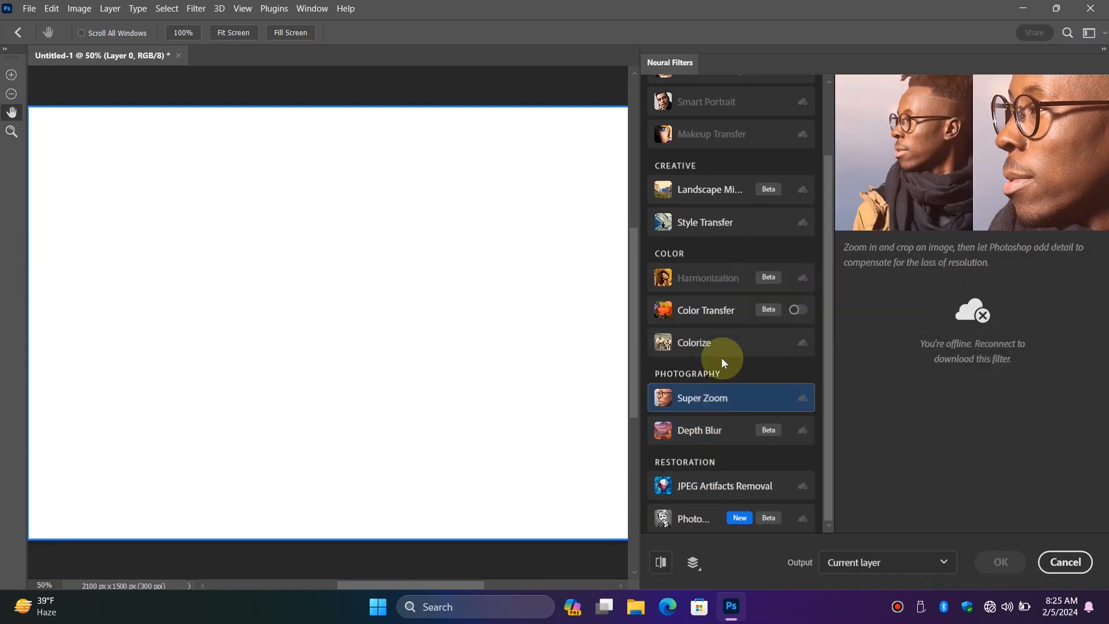
{"action": "left_click", "coordinate": [710, 190]}
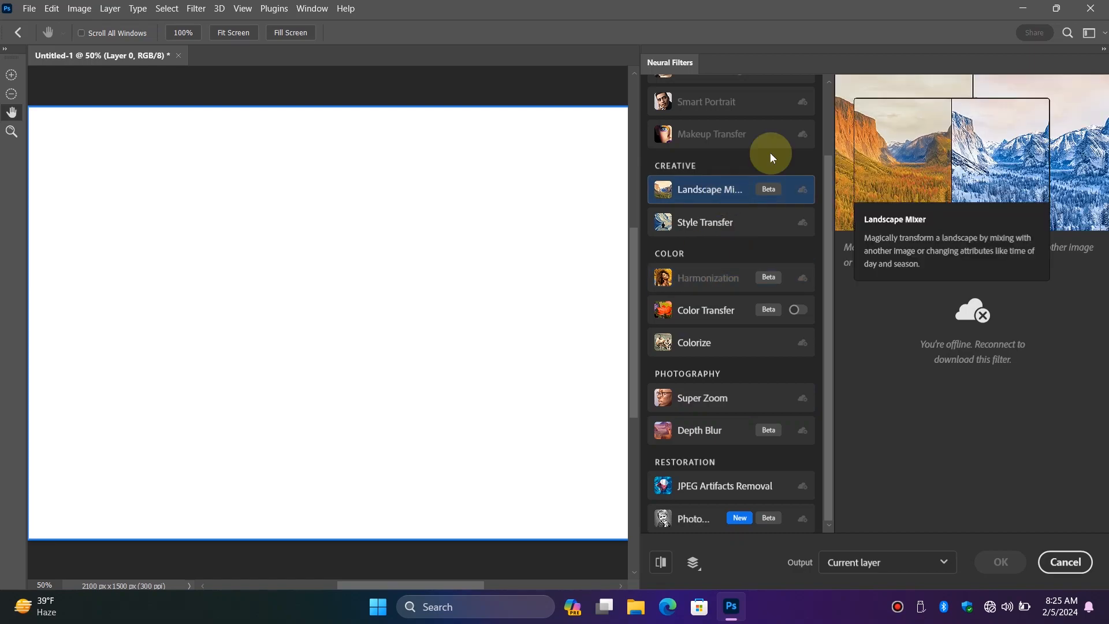